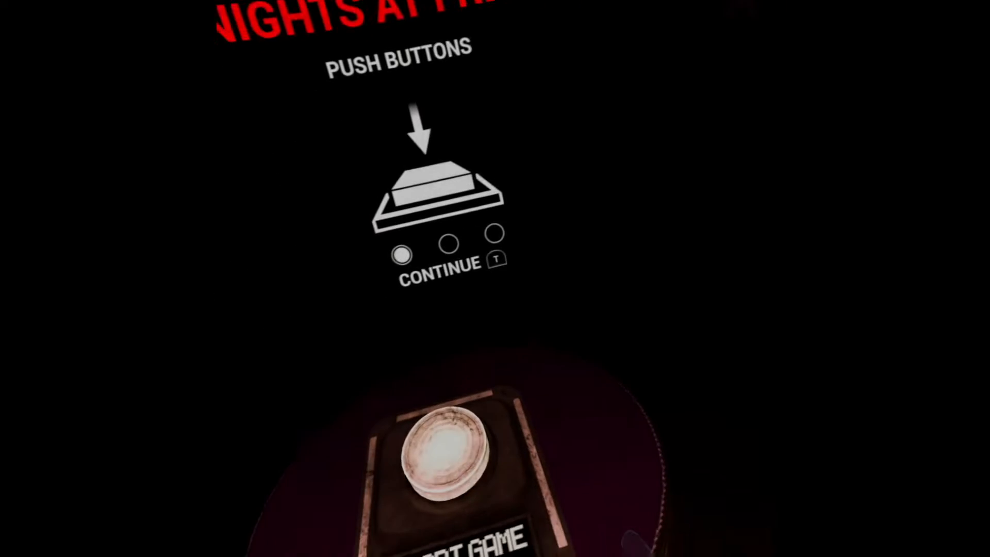
Begin Night 5 of the FNAF 2 minigame from the 'Push Buttons' instructions screen.
{"action": "left_click", "coordinate": [447, 456]}
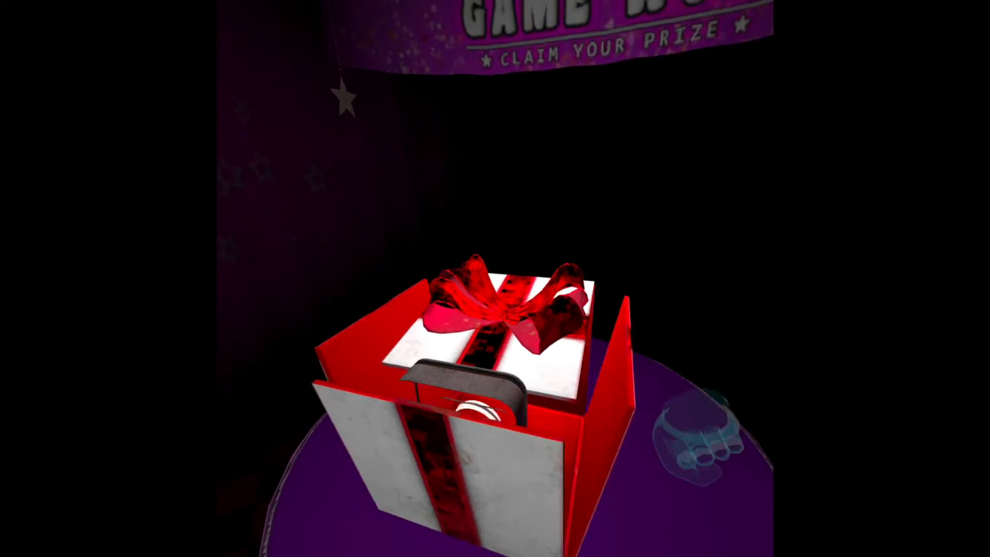
Unwrap the gift box beneath the Claim Your Prize banner.
{"action": "left_click", "coordinate": [467, 387]}
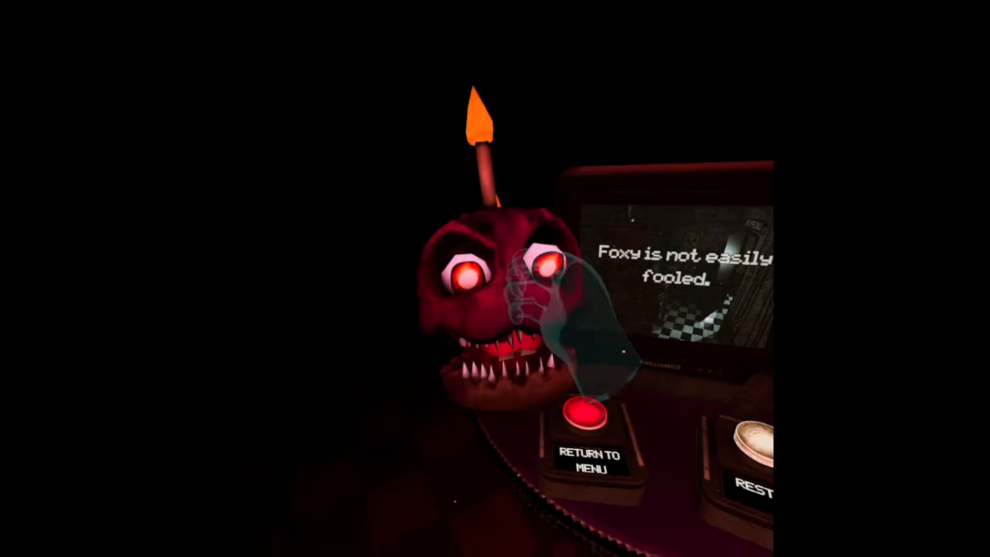
Leave Foxy's game-over screen and return to the Night 5 / Withered mode selection.
{"action": "left_click", "coordinate": [583, 415]}
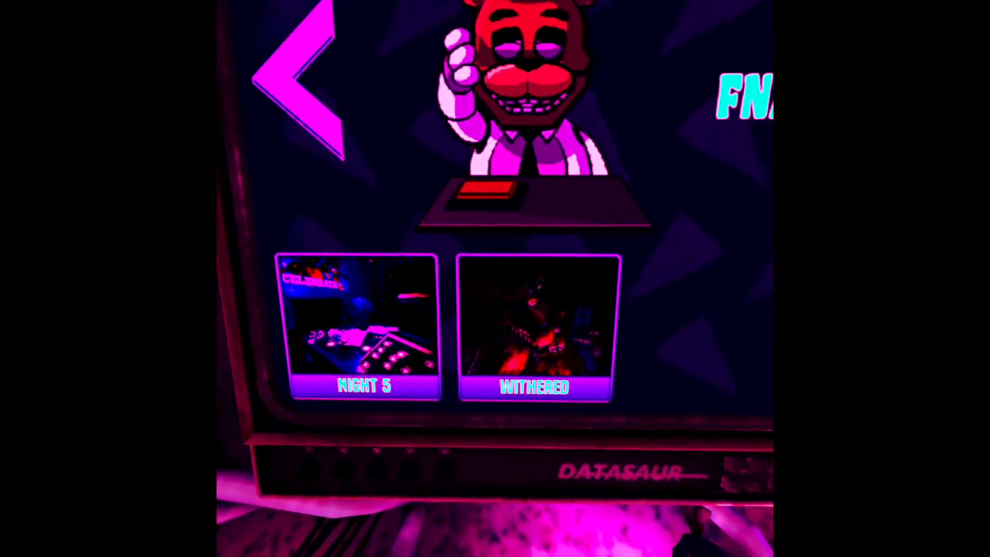